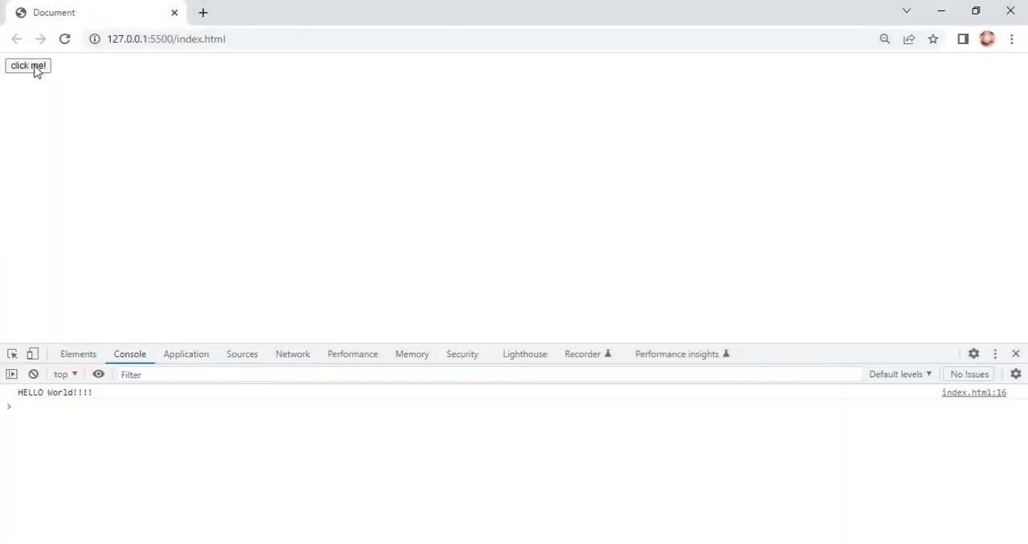
Step: Create index.html with HTML boilerplate and a <button id="but">click me!</button> in the body
left_click(29, 66)
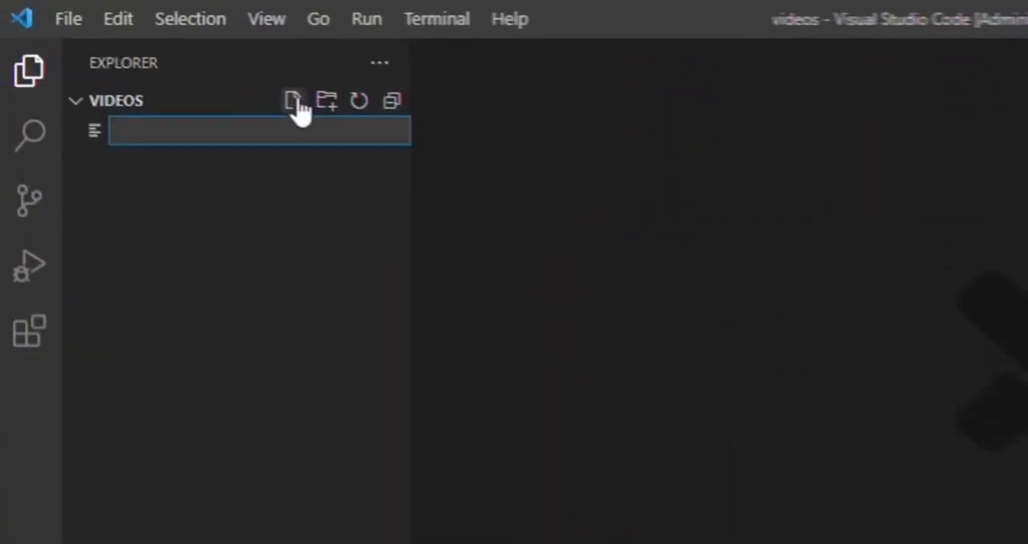
type("index.html")
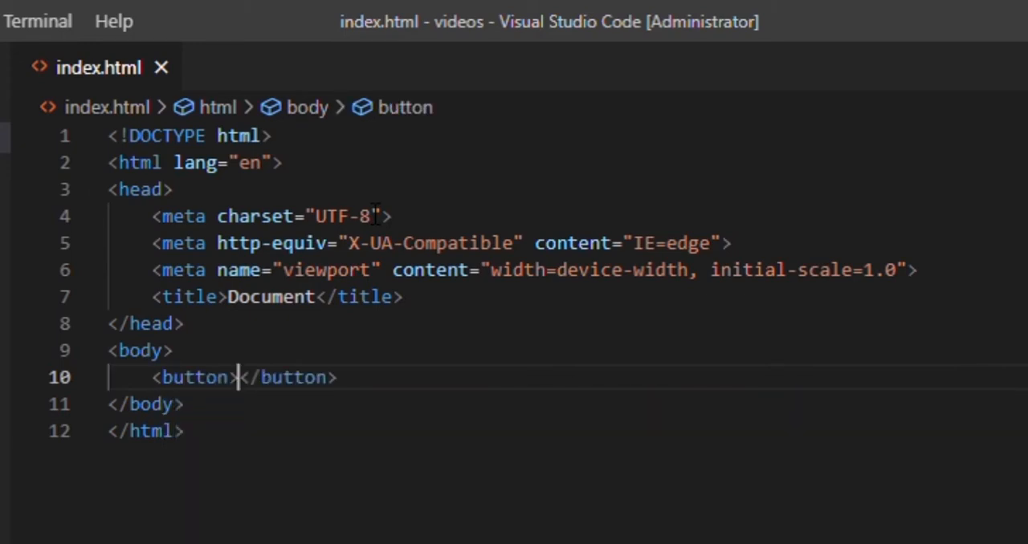
type("click me")
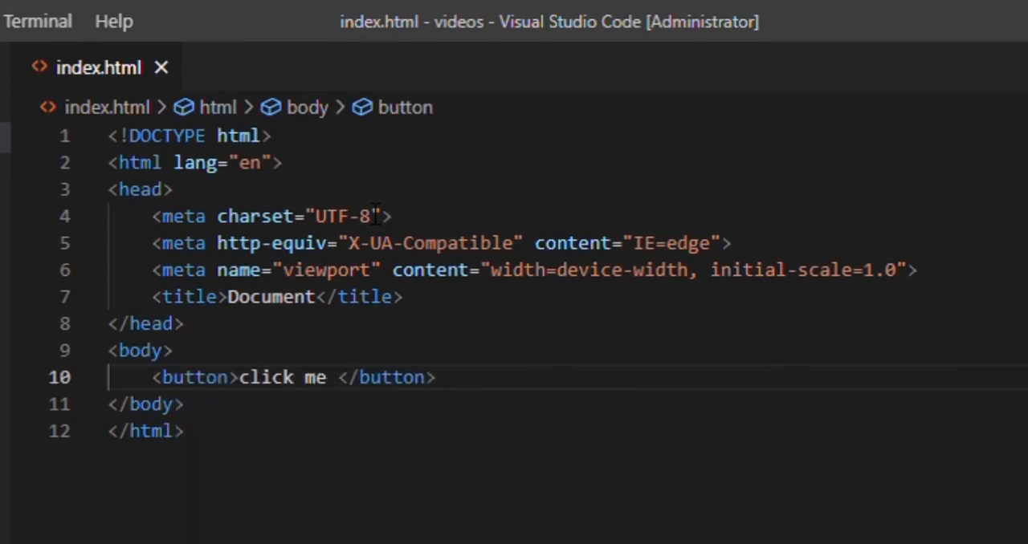
type("!")
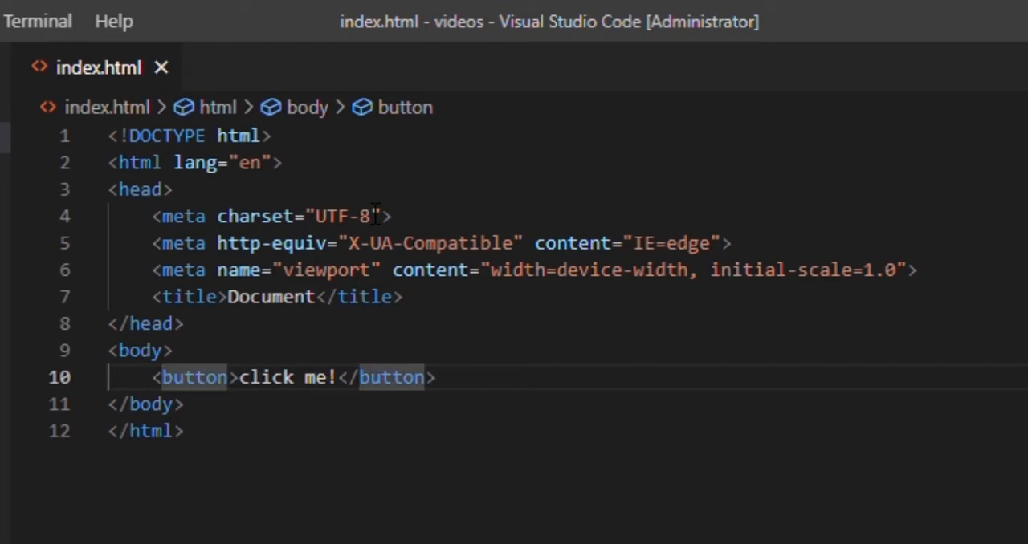
type("id=\"but\"")
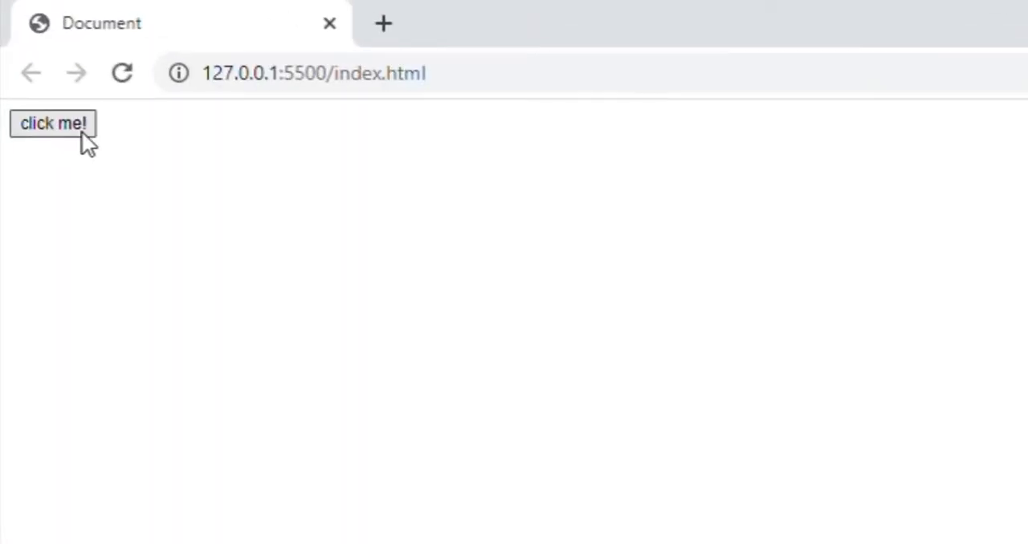
left_click(54, 122)
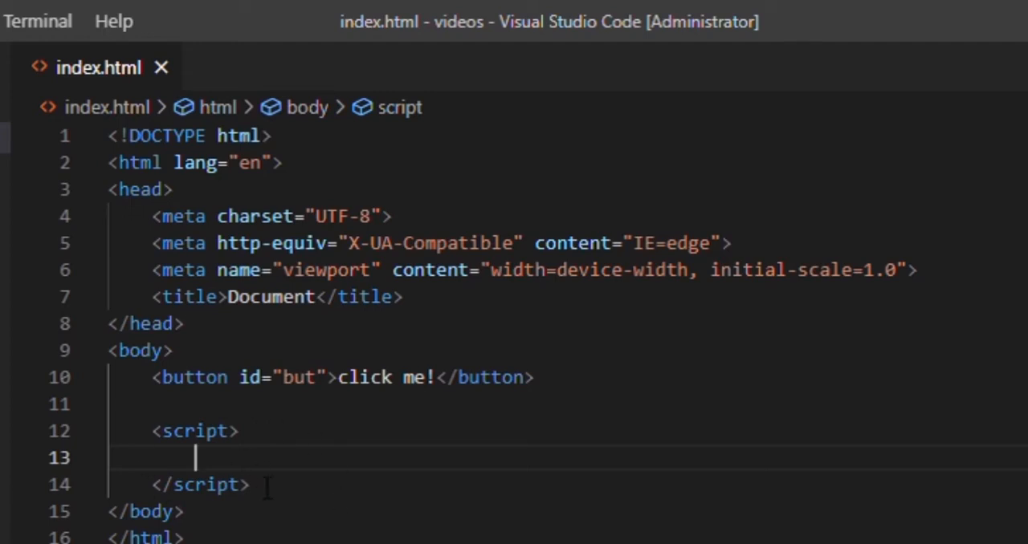
mouse_move(266, 456)
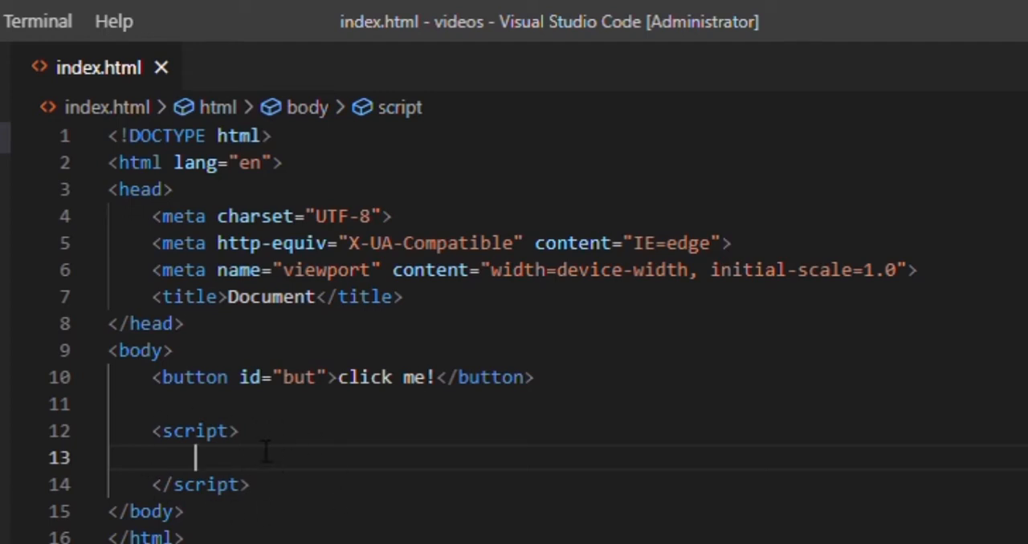
Step: Write var but = document.getElementById('but') in the script block and start a new line
type("var")
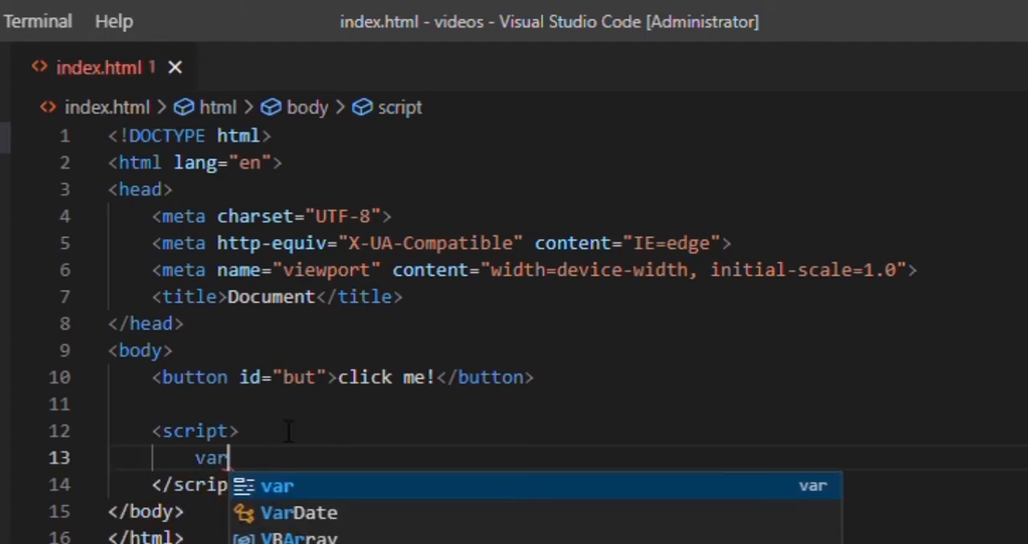
type("but")
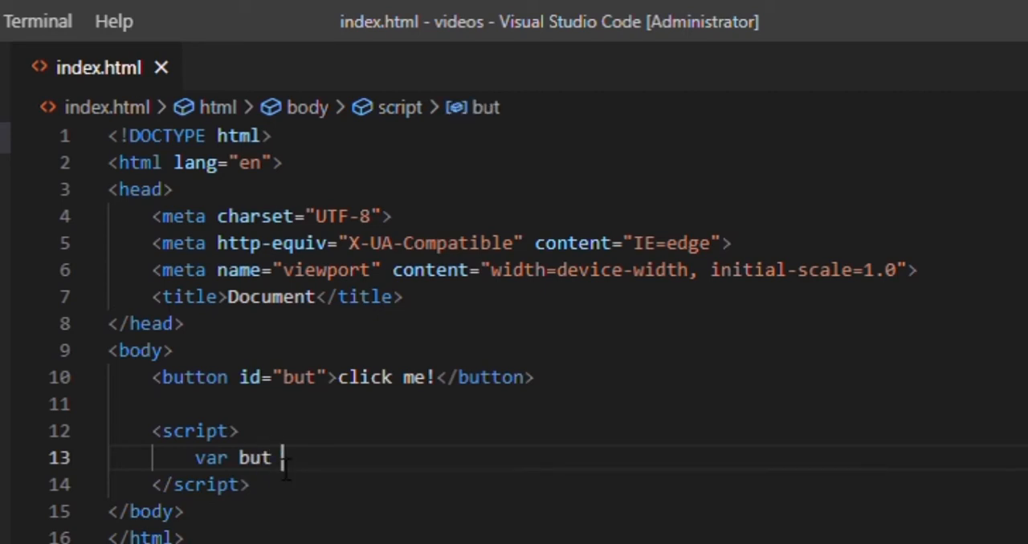
type("= document")
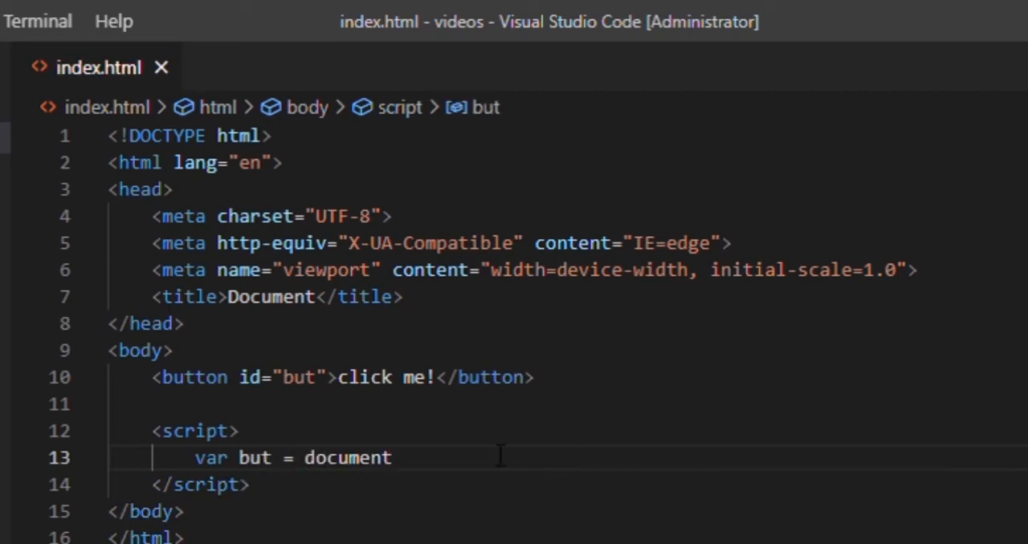
type(".getElementById('b")
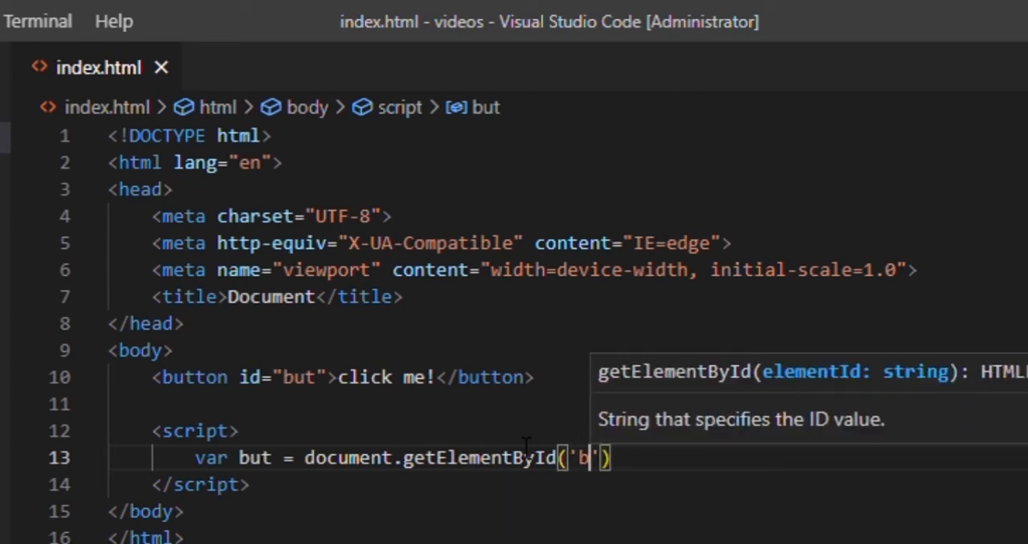
type("ut")
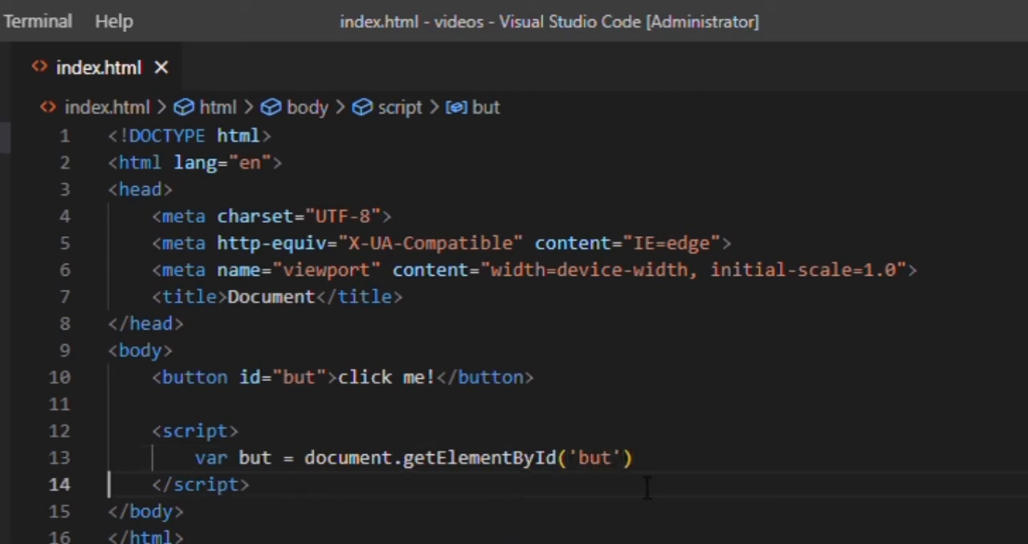
key("enter")
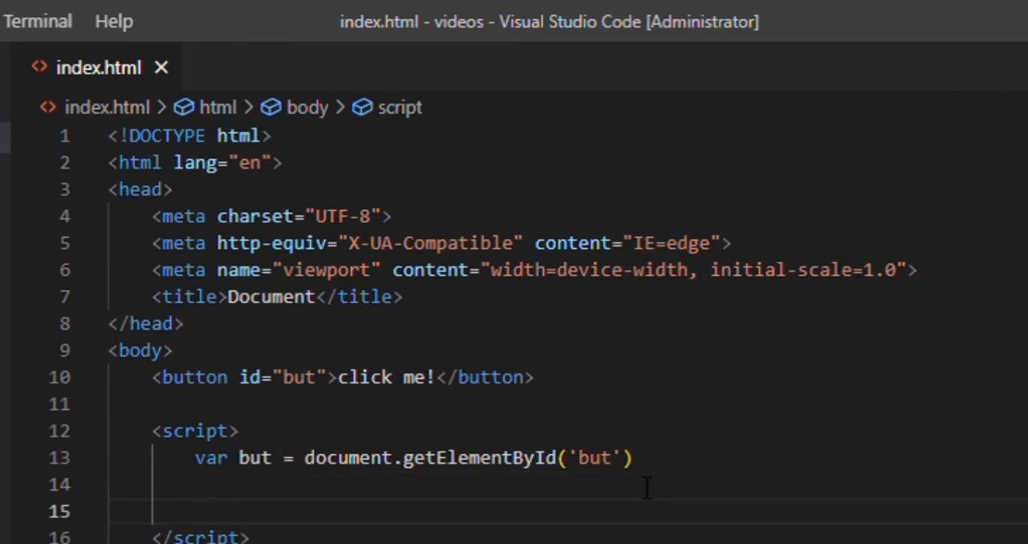
Step: Assign but.onclick a function that runs console.log('HELLO World!!!!')
type("but")
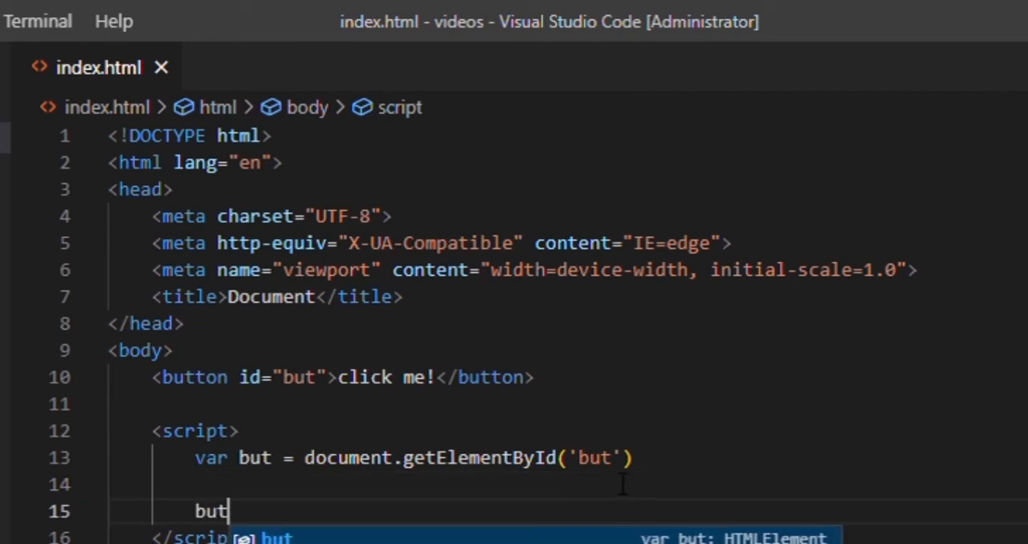
type(".onclick = function(")
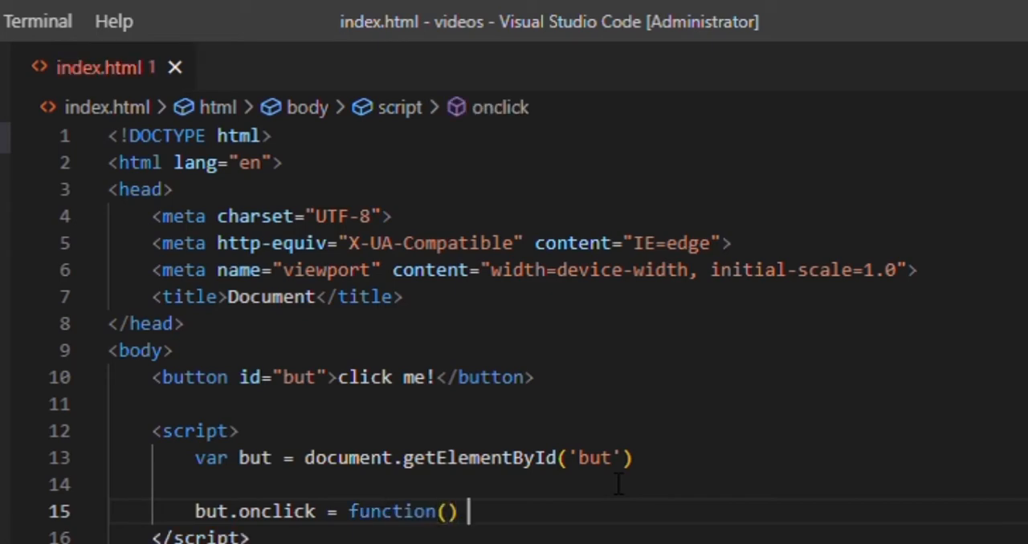
type("{")
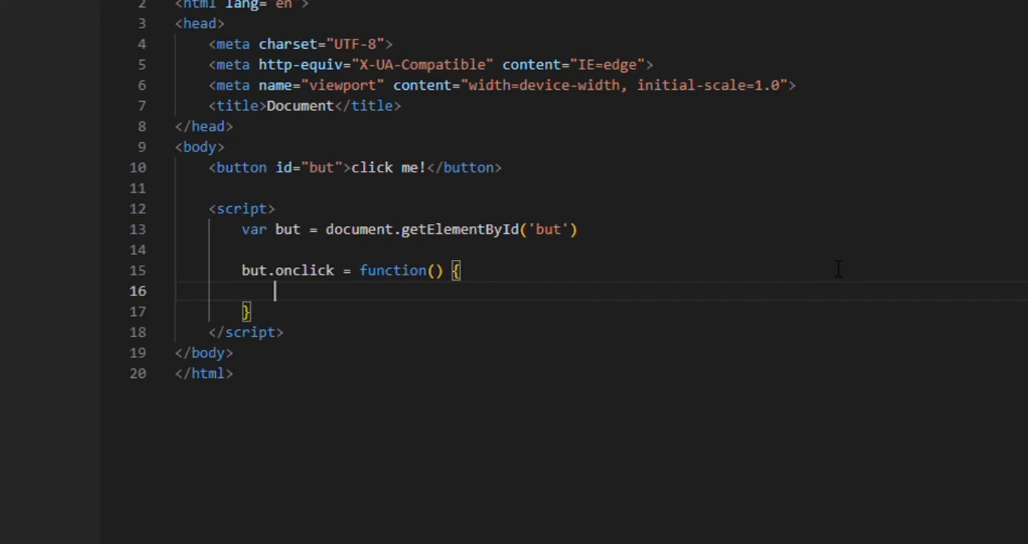
type("c")
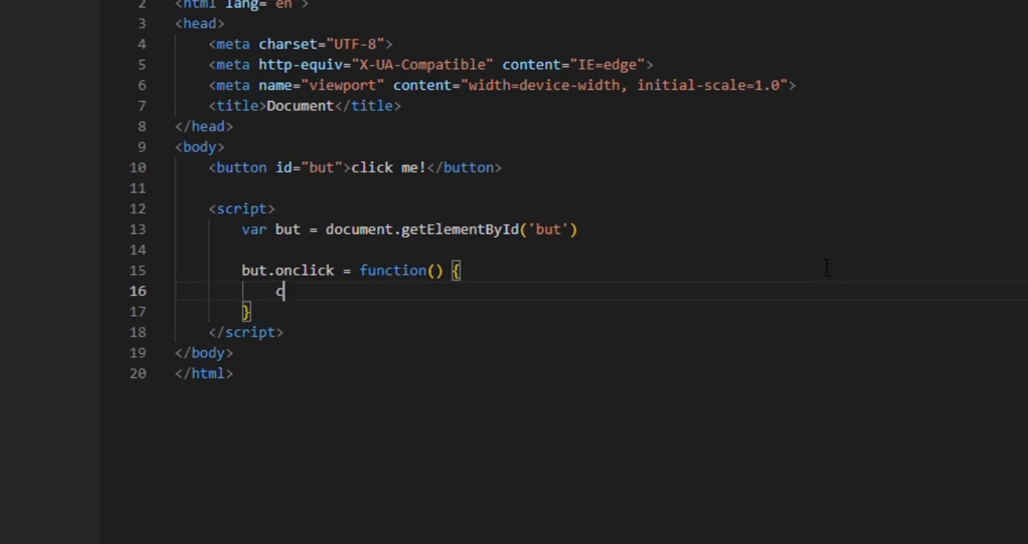
type("console.log(")
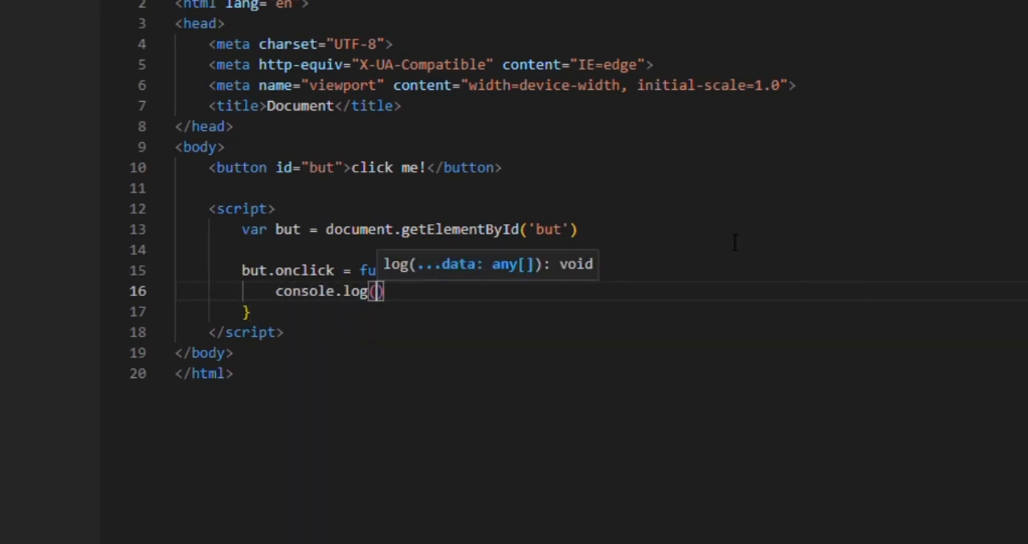
type("'HELLO'")
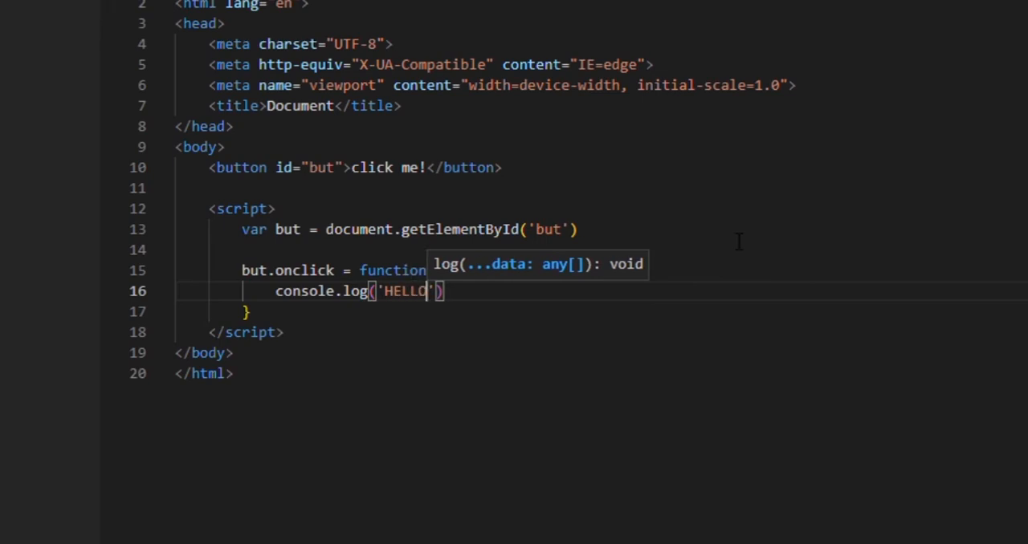
type("World!!!!")
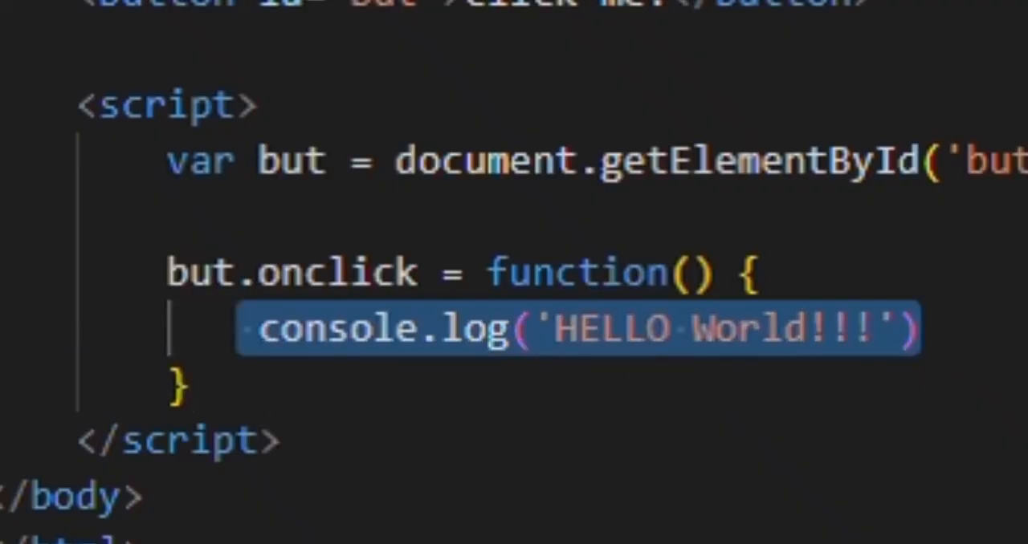
Step: Replace the console.log line with but.style.background = 'blue'
type("document.")
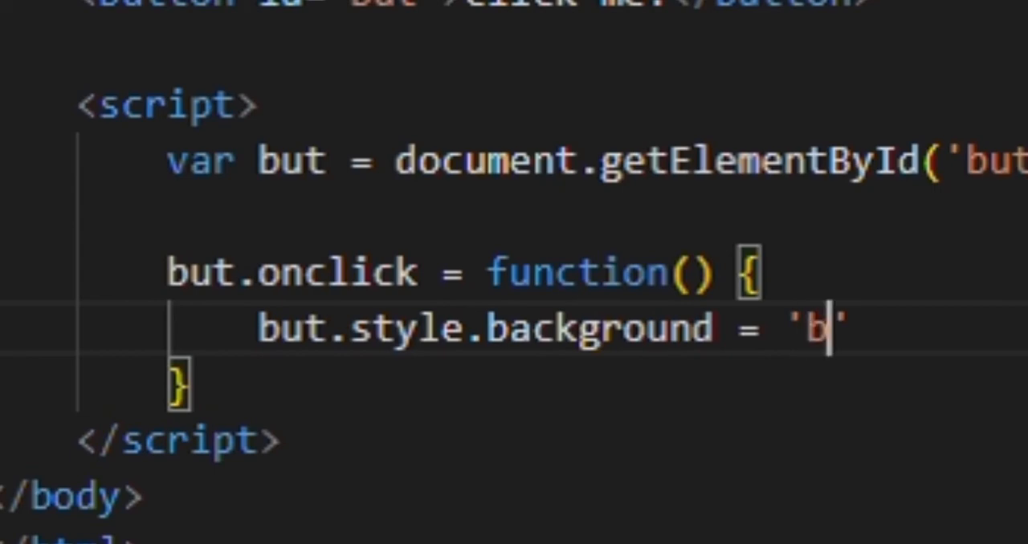
type("lue")
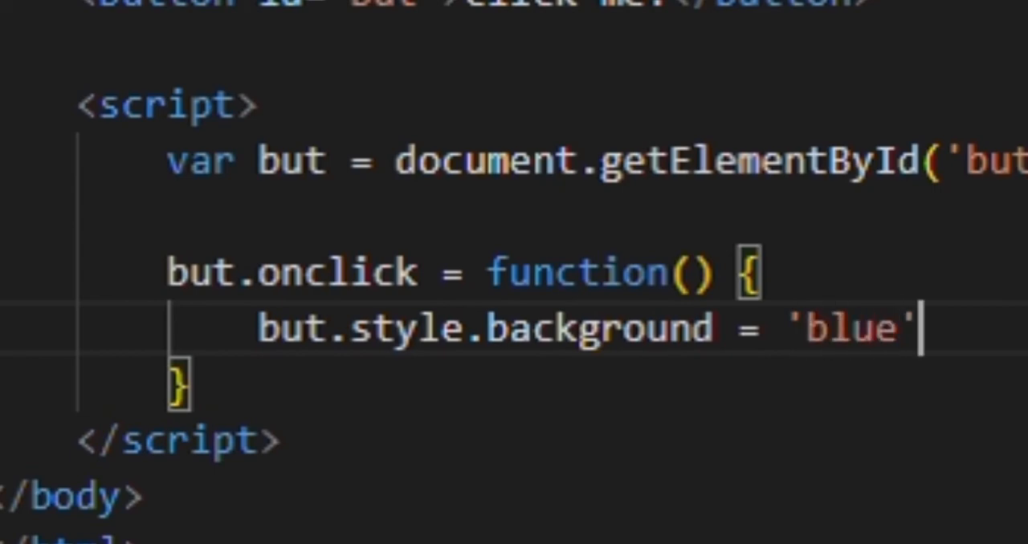